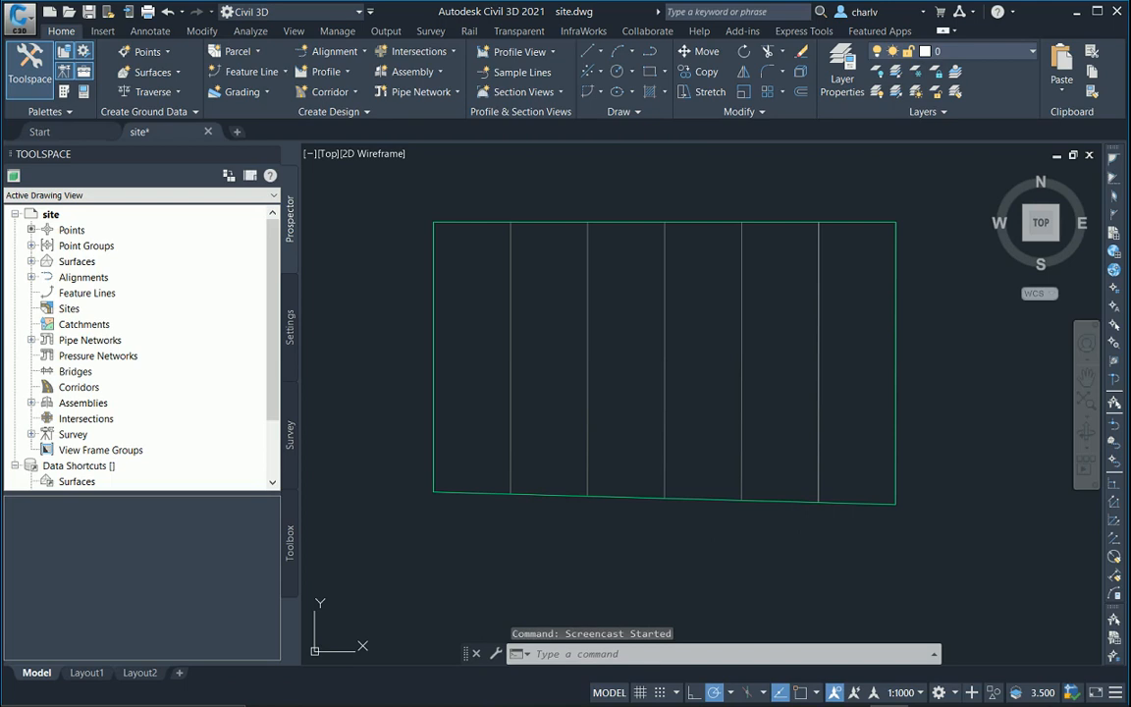
{"action": "mouse_move", "coordinate": [401, 248]}
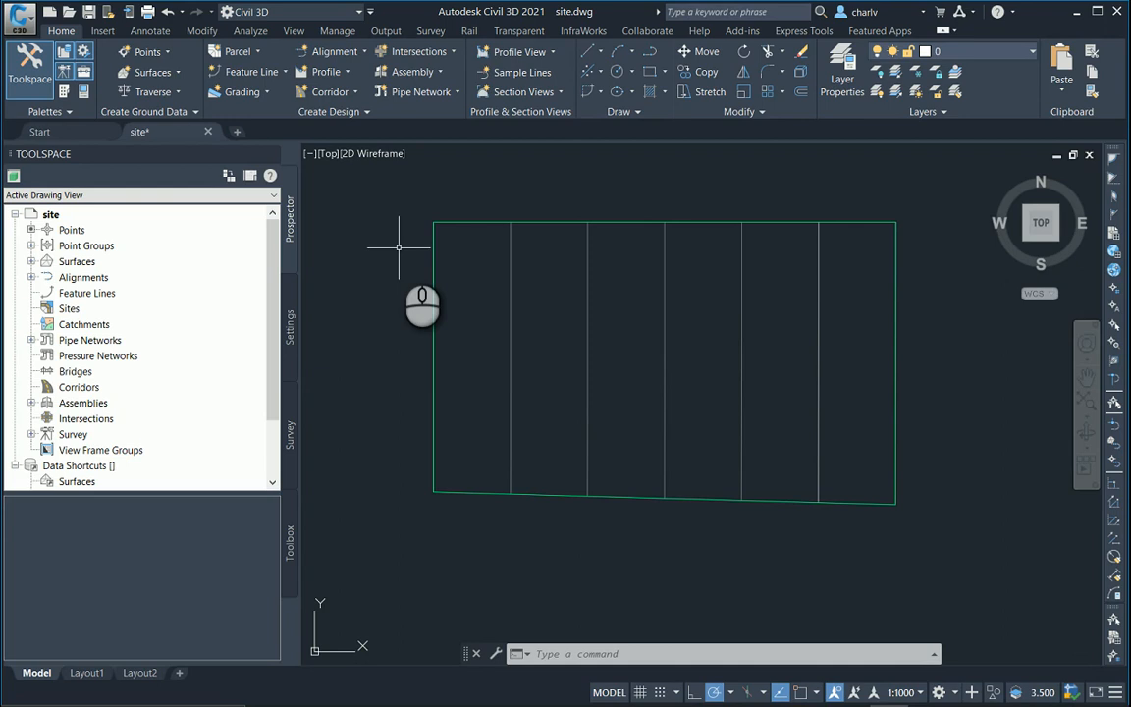
Start a water pressure network referencing the site surface and set to follow a surface profile
{"action": "left_click", "coordinate": [420, 92]}
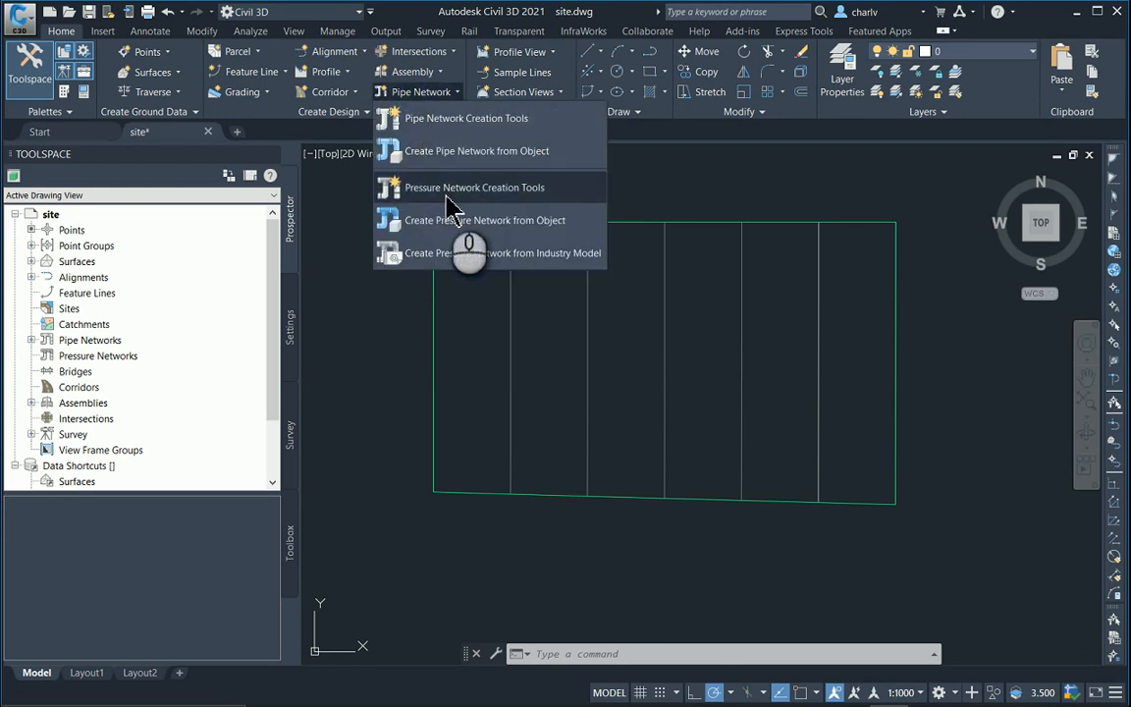
{"action": "mouse_move", "coordinate": [475, 188]}
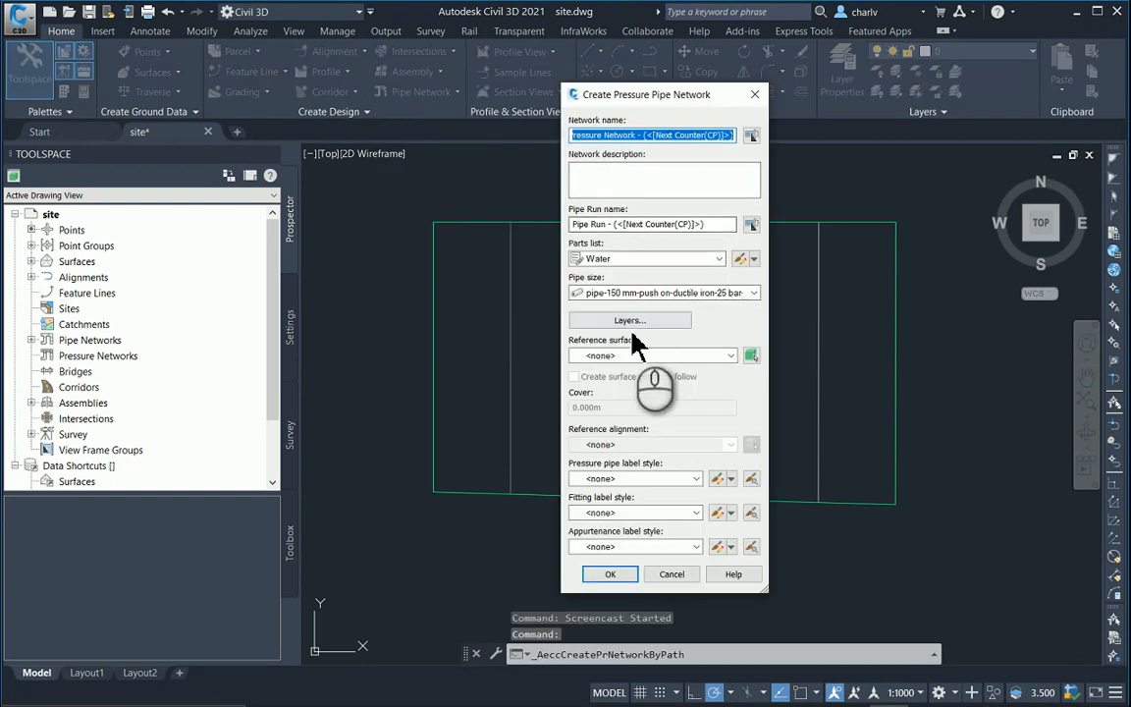
{"action": "left_click", "coordinate": [652, 354]}
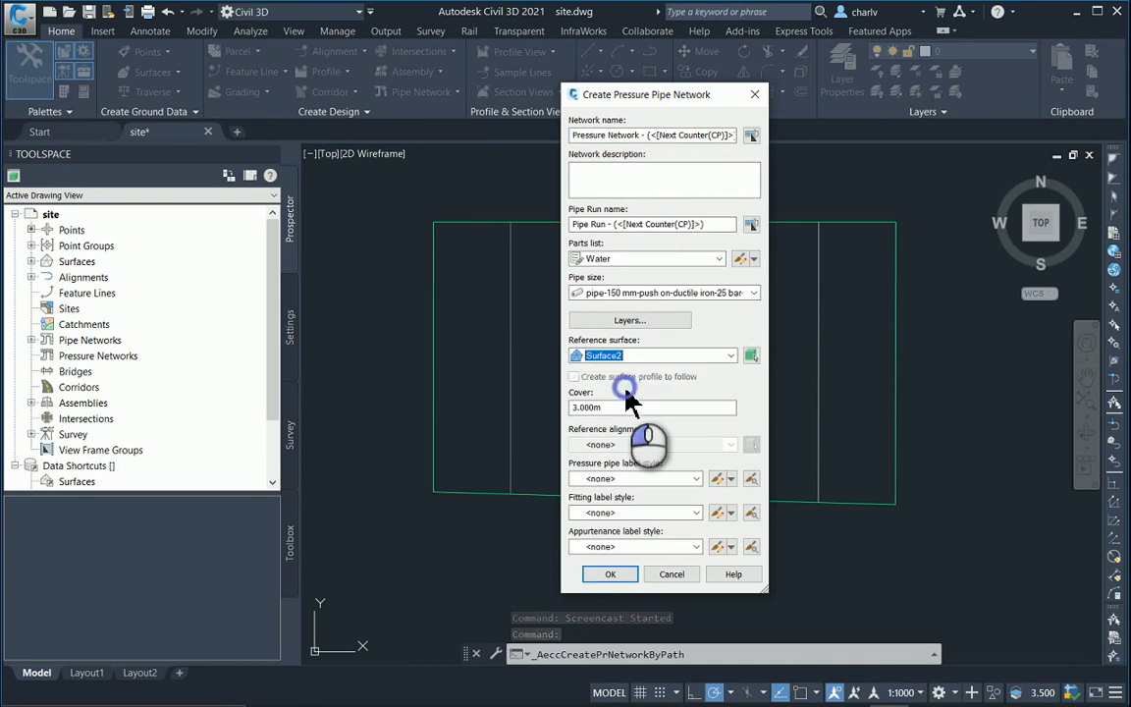
{"action": "left_click", "coordinate": [573, 377]}
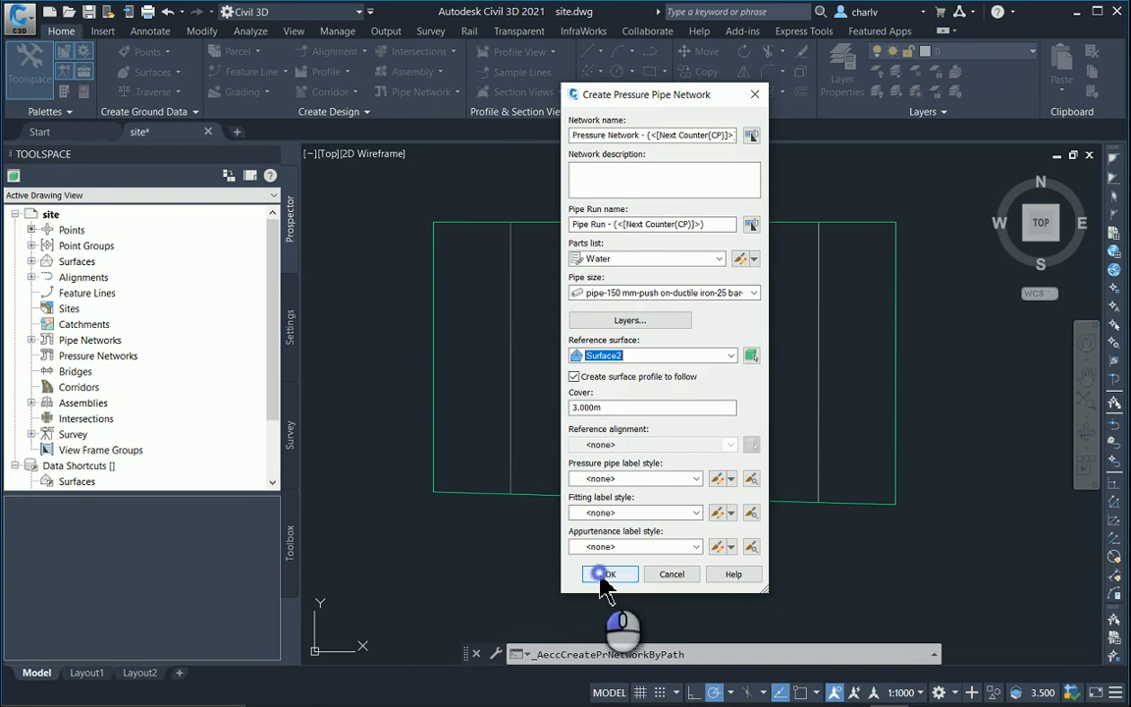
Confirm the network settings and lay out a bent pipe run ending near the bottom middle of the site
{"action": "left_click", "coordinate": [605, 574]}
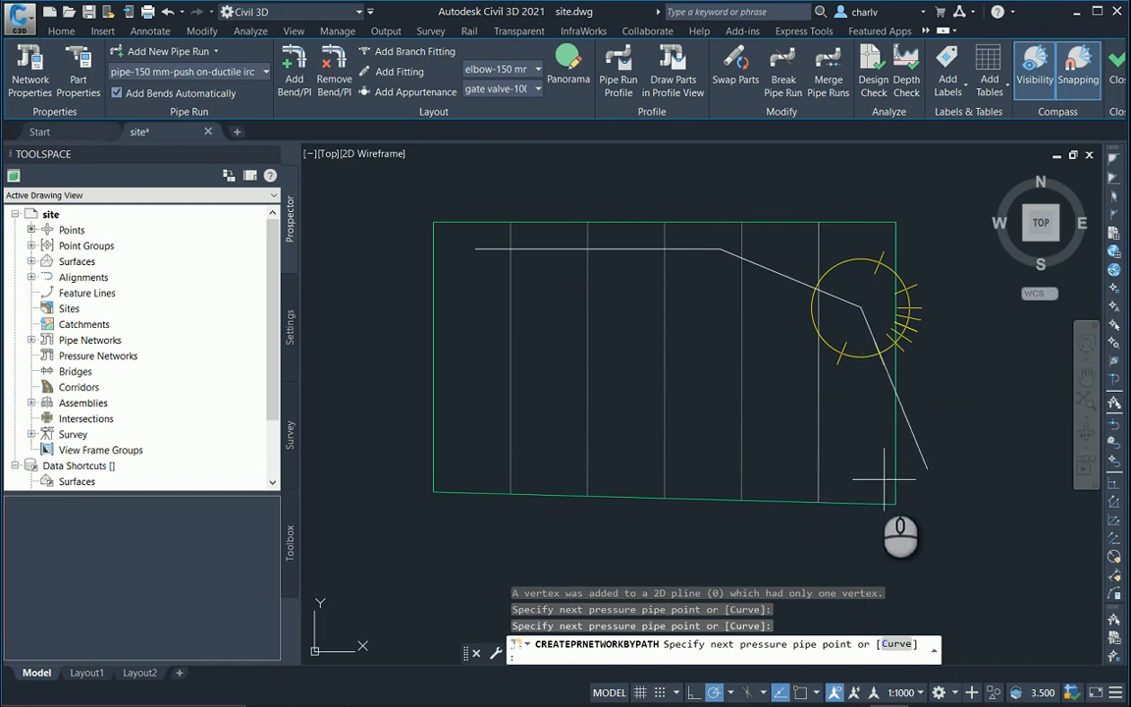
{"action": "mouse_move", "coordinate": [860, 318]}
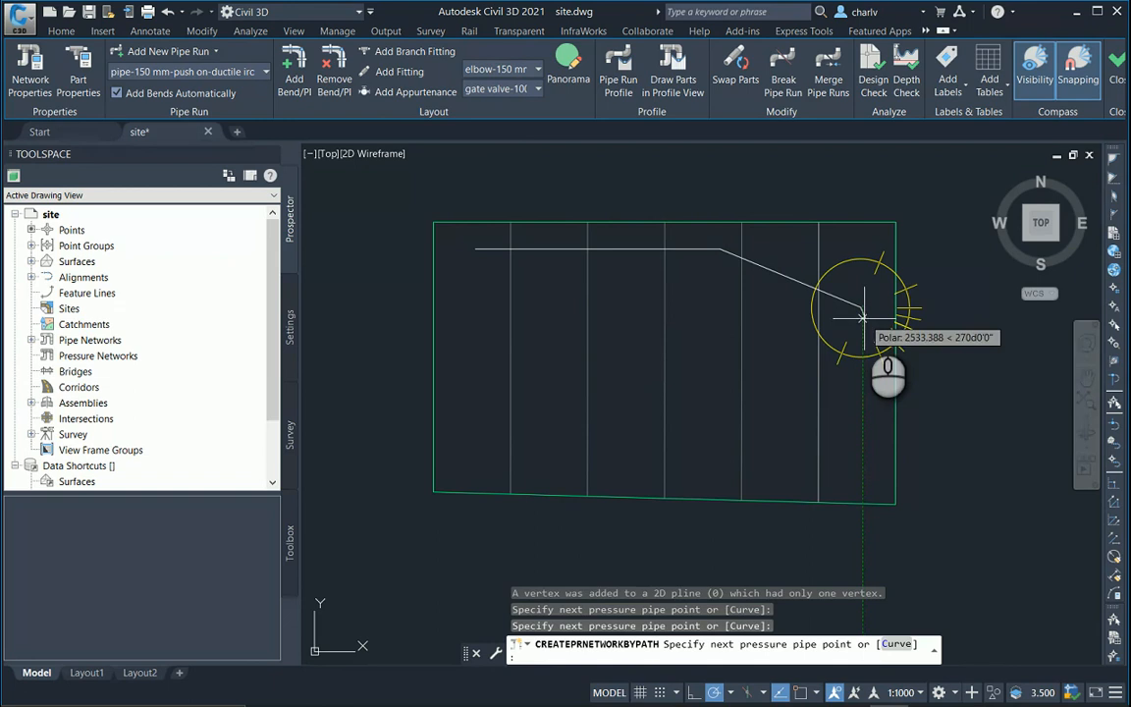
{"action": "mouse_move", "coordinate": [864, 422]}
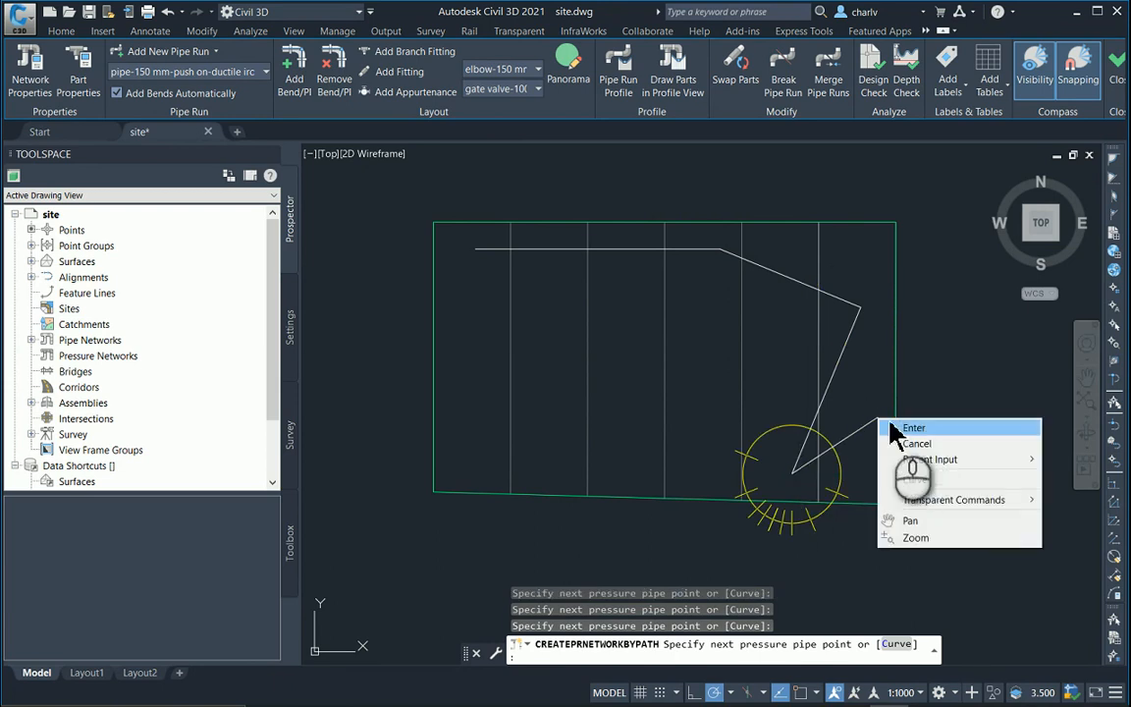
{"action": "left_click", "coordinate": [913, 428]}
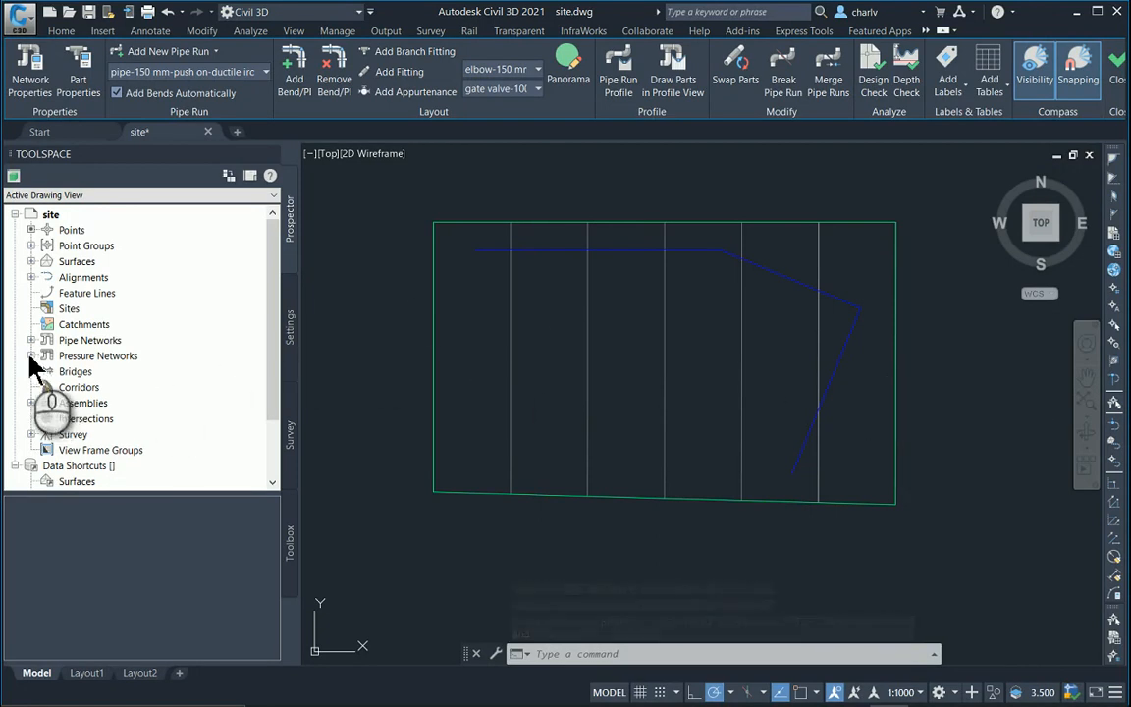
Show Pressure Network - (1)'s fittings list in Prospector with its 22.5° and 90° 150 mm elbows
{"action": "left_click", "coordinate": [32, 355]}
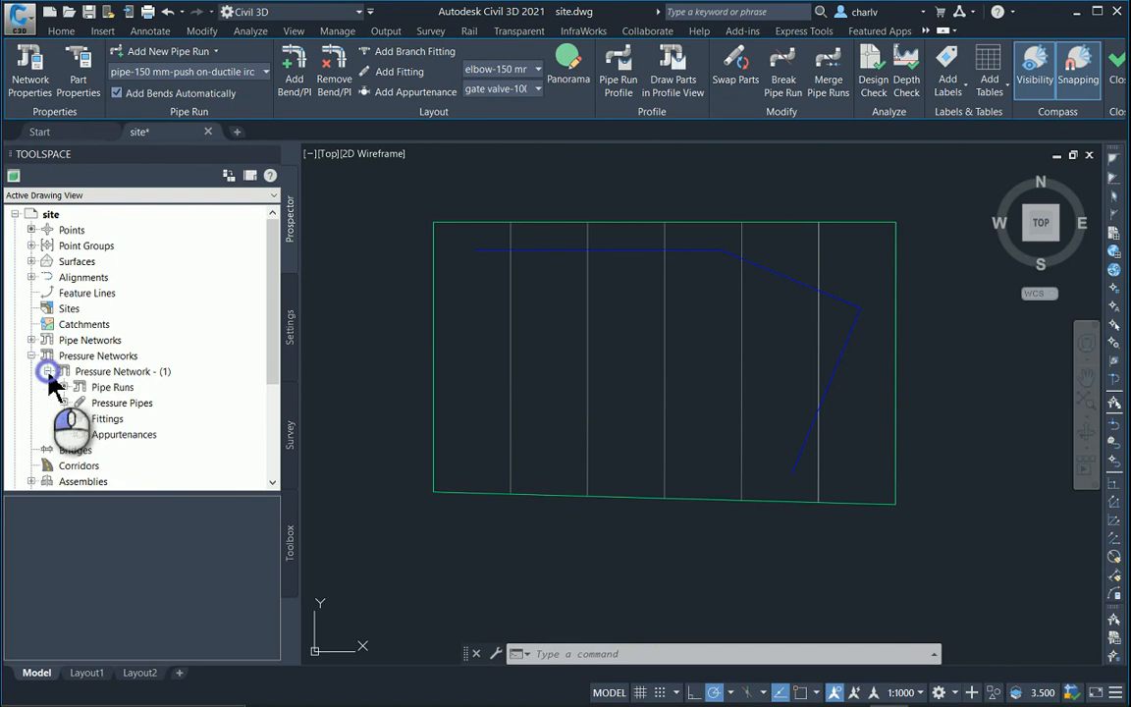
{"action": "left_click", "coordinate": [106, 419]}
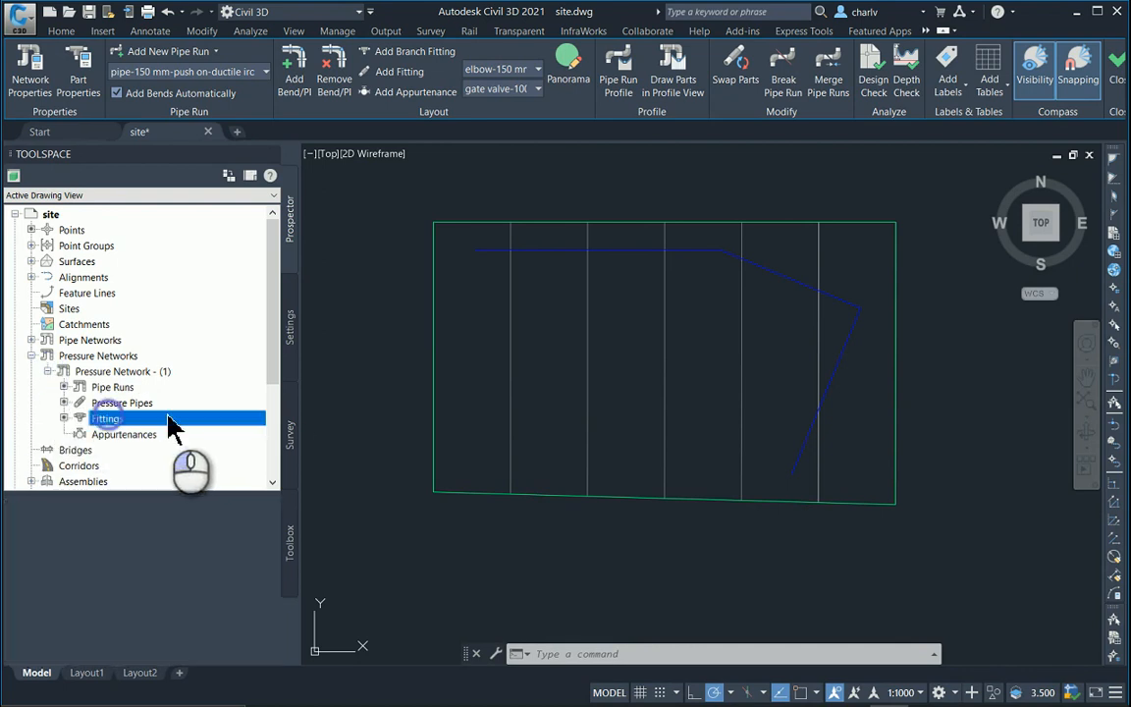
{"action": "left_click", "coordinate": [106, 418]}
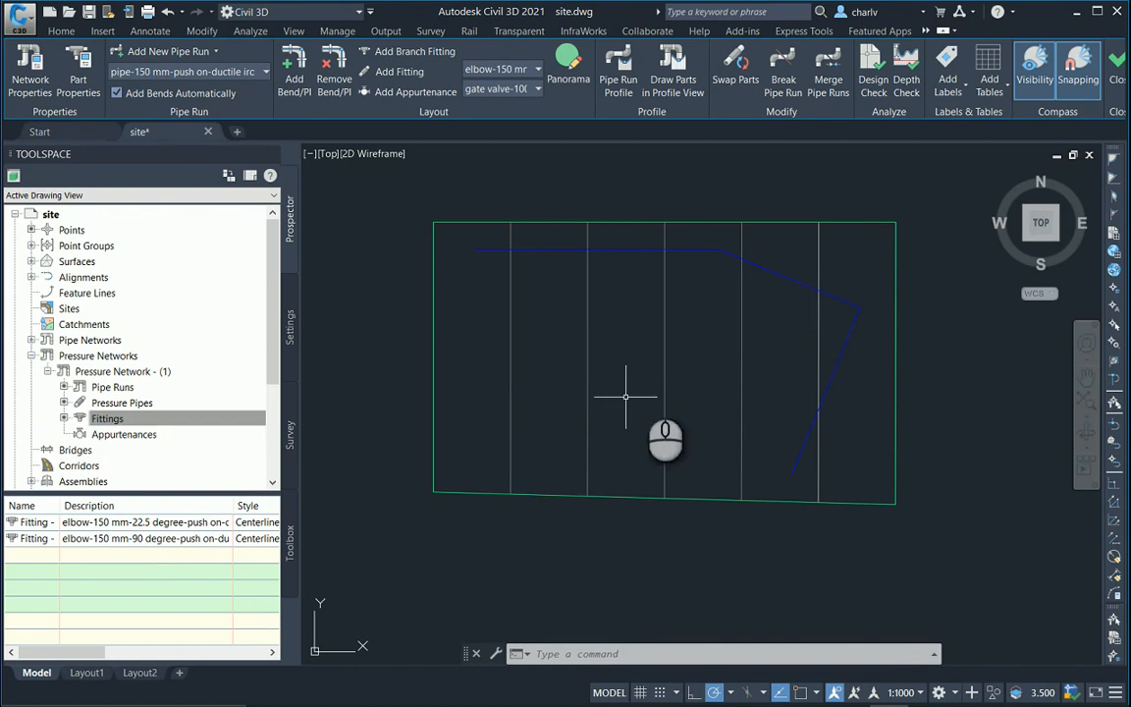
{"action": "mouse_move", "coordinate": [711, 275]}
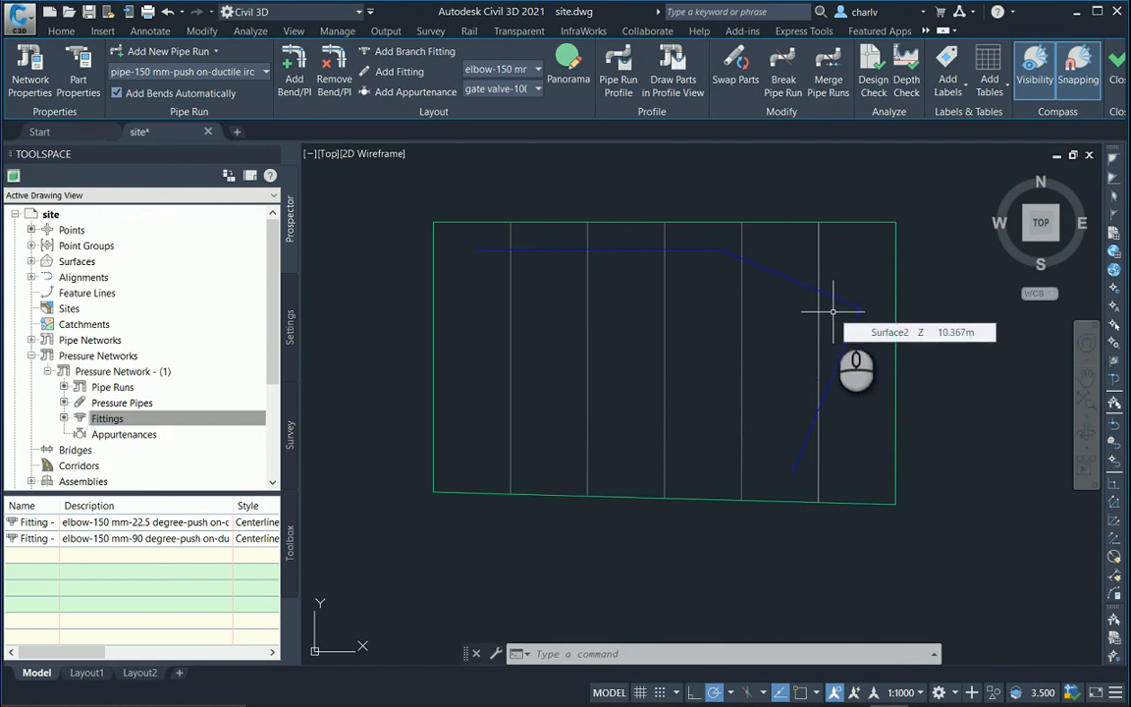
{"action": "mouse_move", "coordinate": [774, 295]}
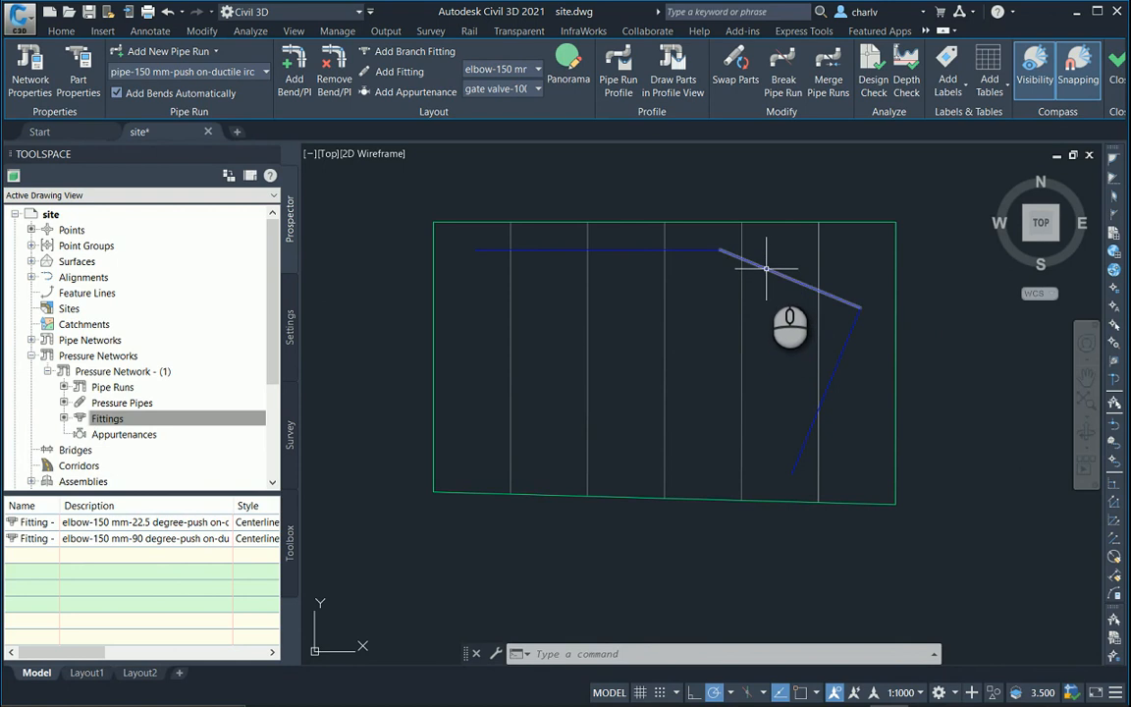
Select the pipe run to expose its vertex grips for reshaping the upper-right bend
{"action": "left_click", "coordinate": [766, 268]}
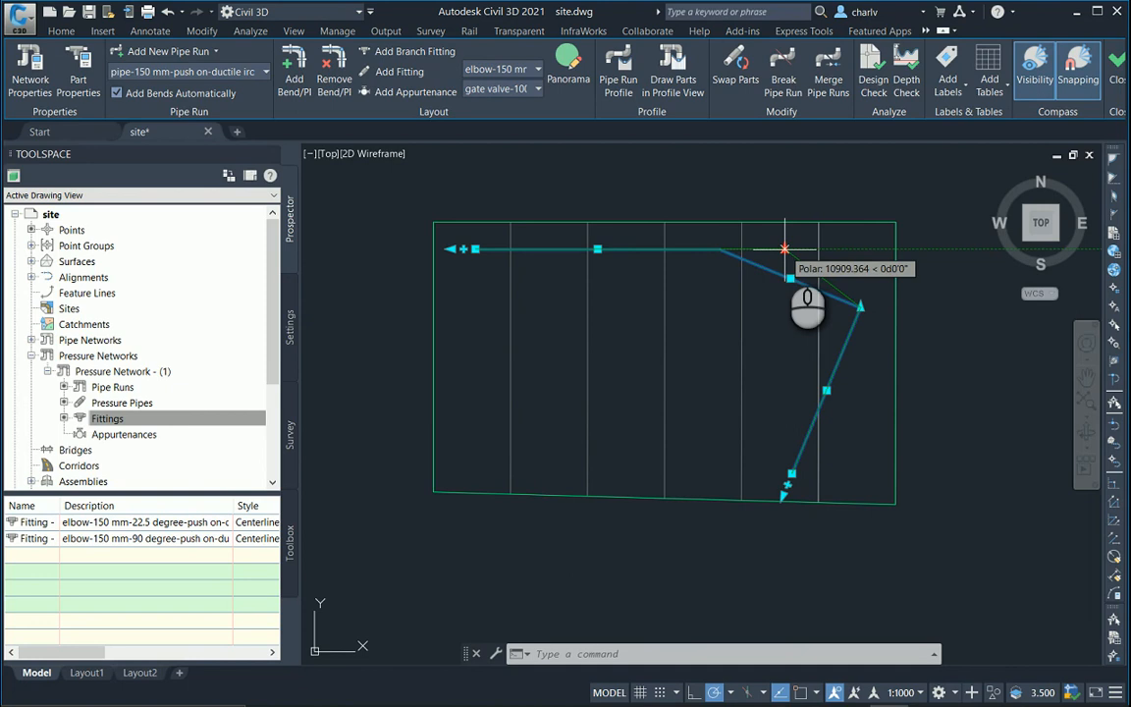
{"action": "mouse_move", "coordinate": [795, 377]}
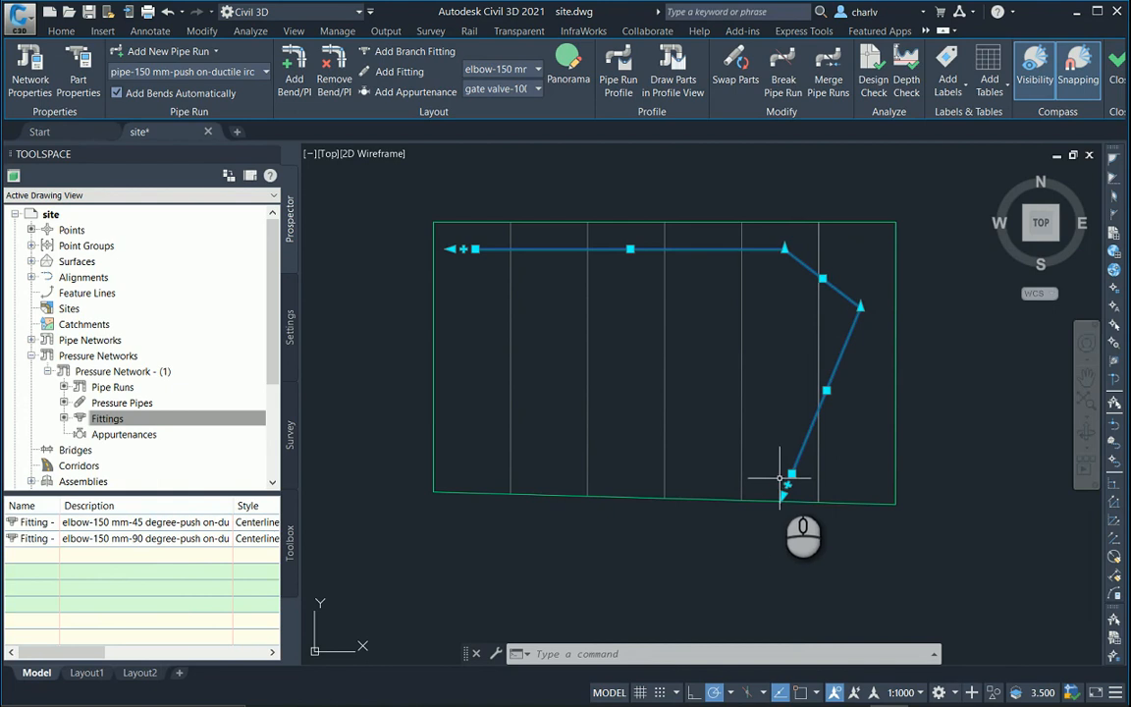
Drag the bend grip so the lower leg drops straight down and both elbows become 150 mm 45° fittings
{"action": "left_click", "coordinate": [781, 495]}
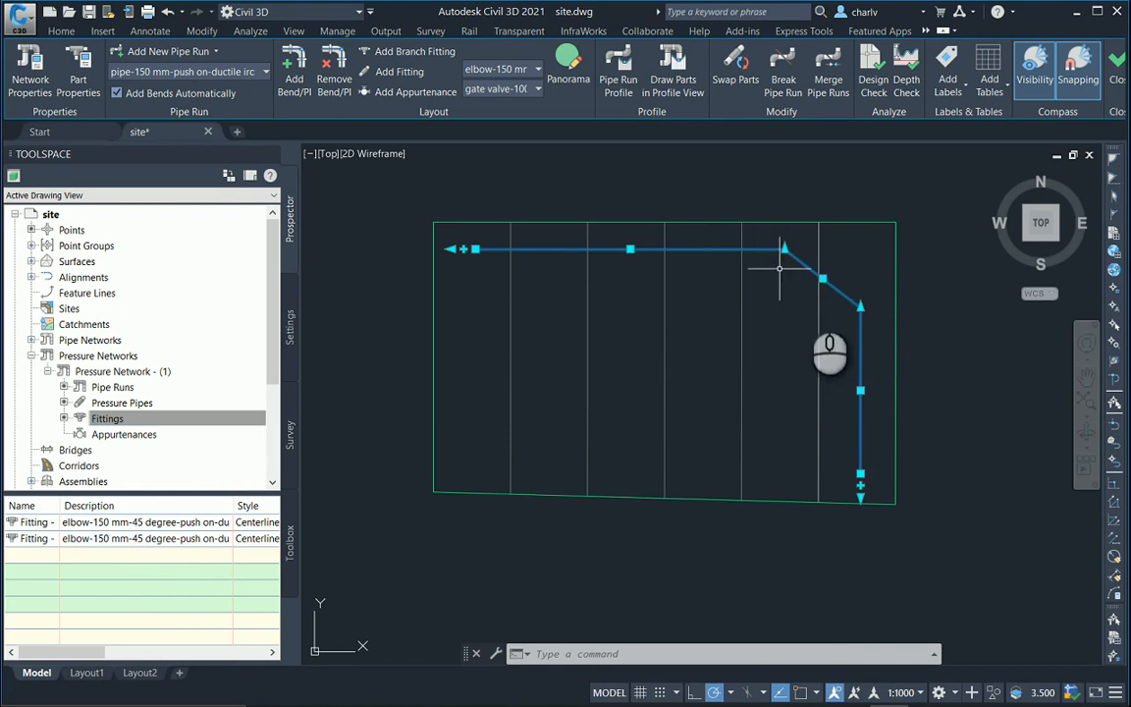
{"action": "mouse_move", "coordinate": [821, 349]}
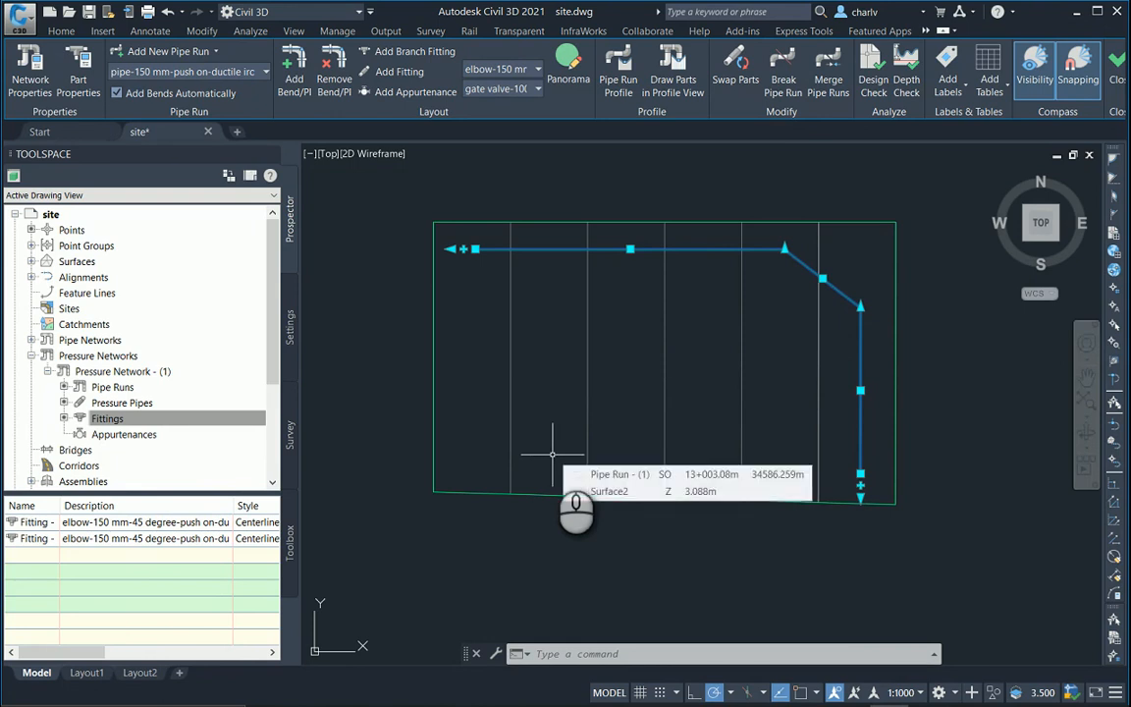
{"action": "mouse_move", "coordinate": [573, 565]}
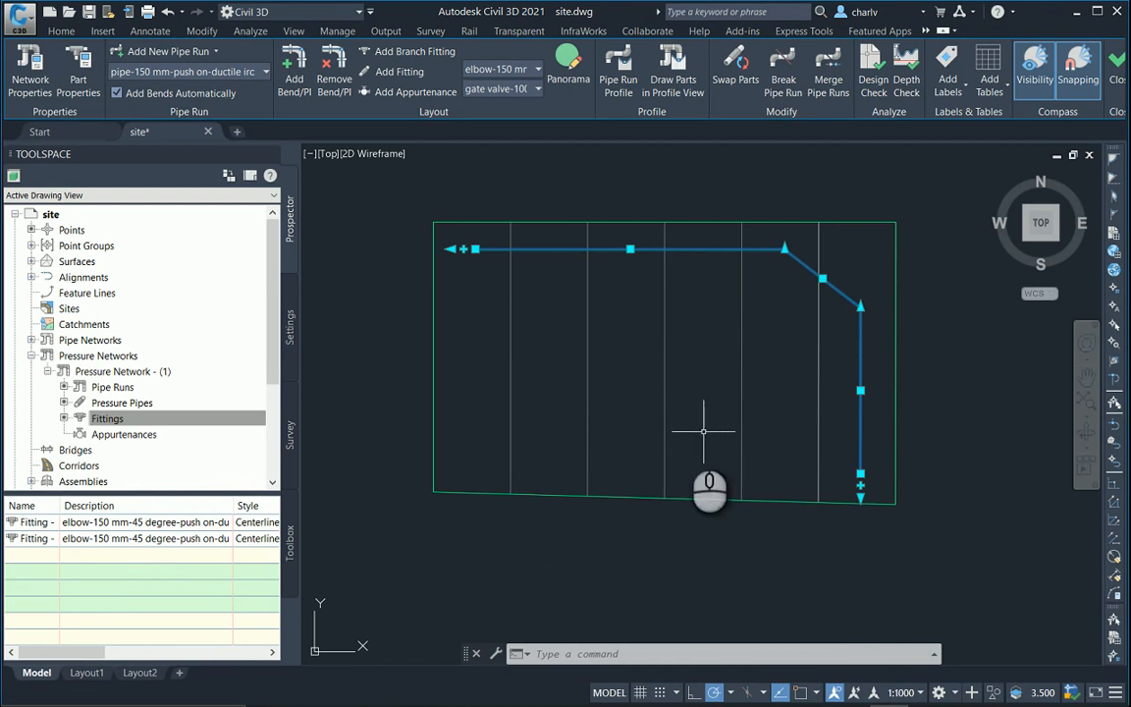
{"action": "mouse_move", "coordinate": [941, 403]}
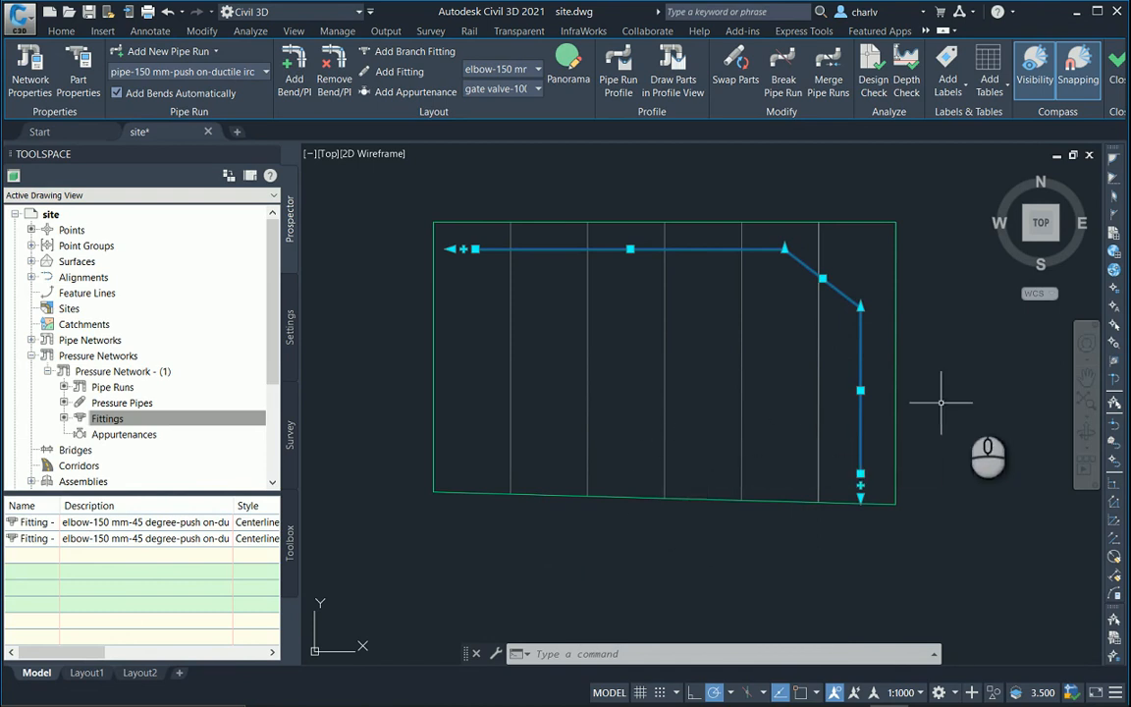
{"action": "mouse_move", "coordinate": [972, 400]}
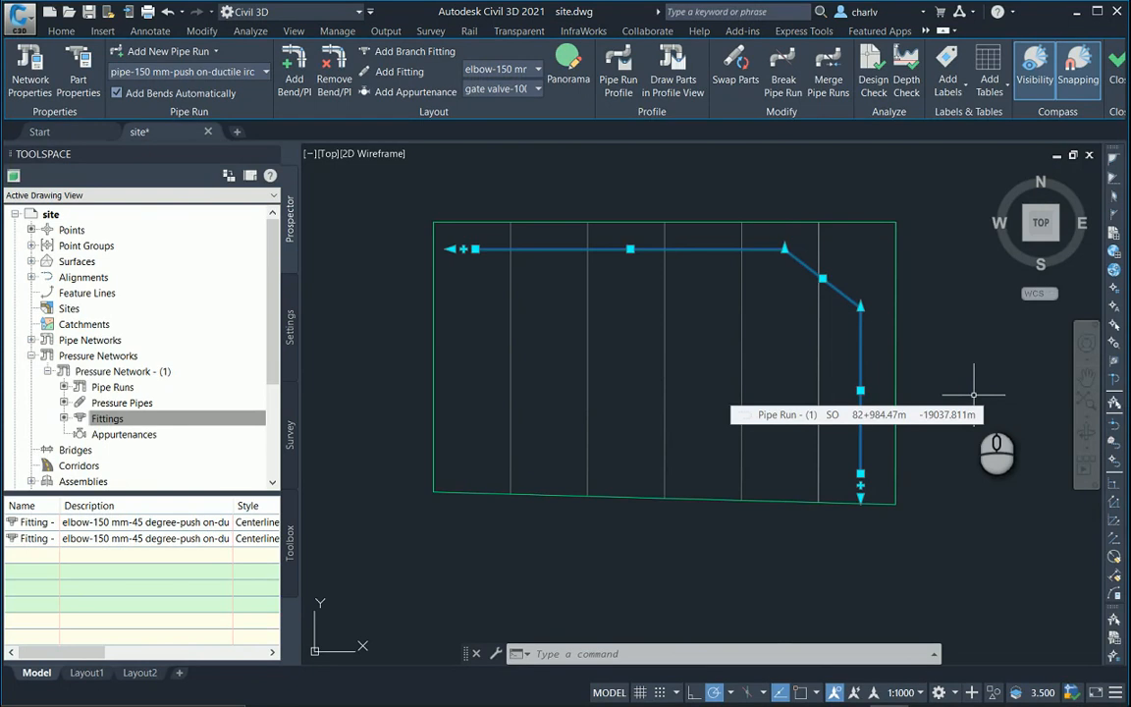
{"action": "mouse_move", "coordinate": [972, 393]}
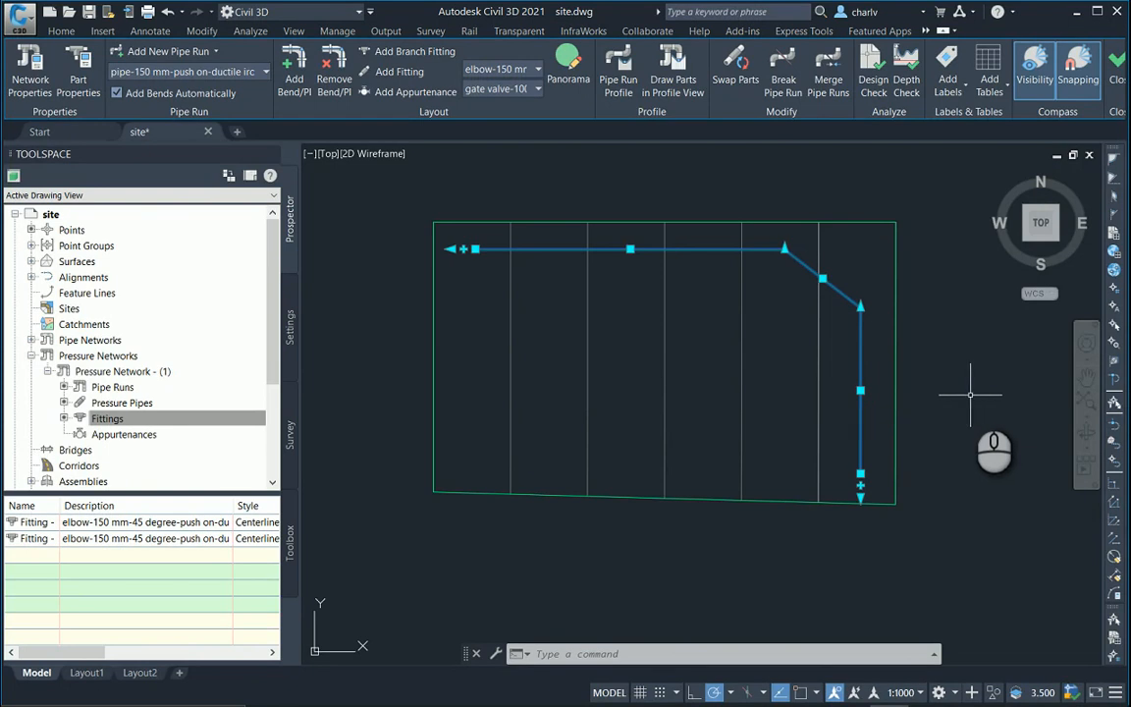
{"action": "mouse_move", "coordinate": [1031, 245]}
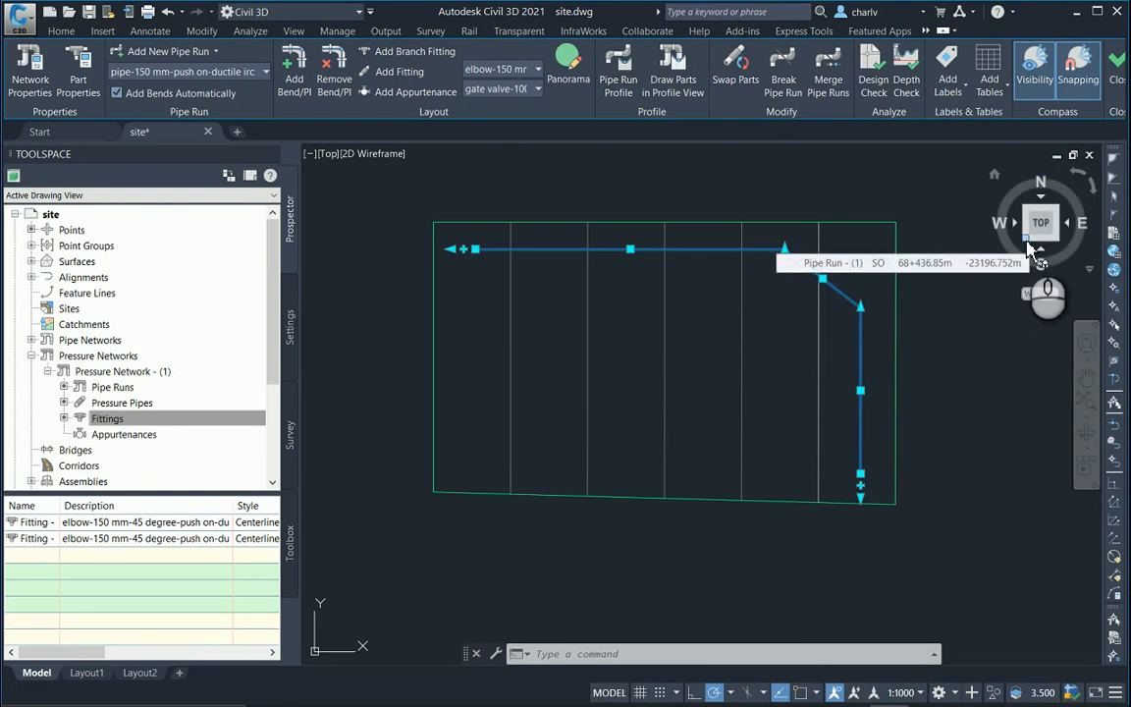
Orbit to a tilted 3D view of the site and zoom in on the pipe run with Zoom Object
{"action": "left_click", "coordinate": [1029, 240]}
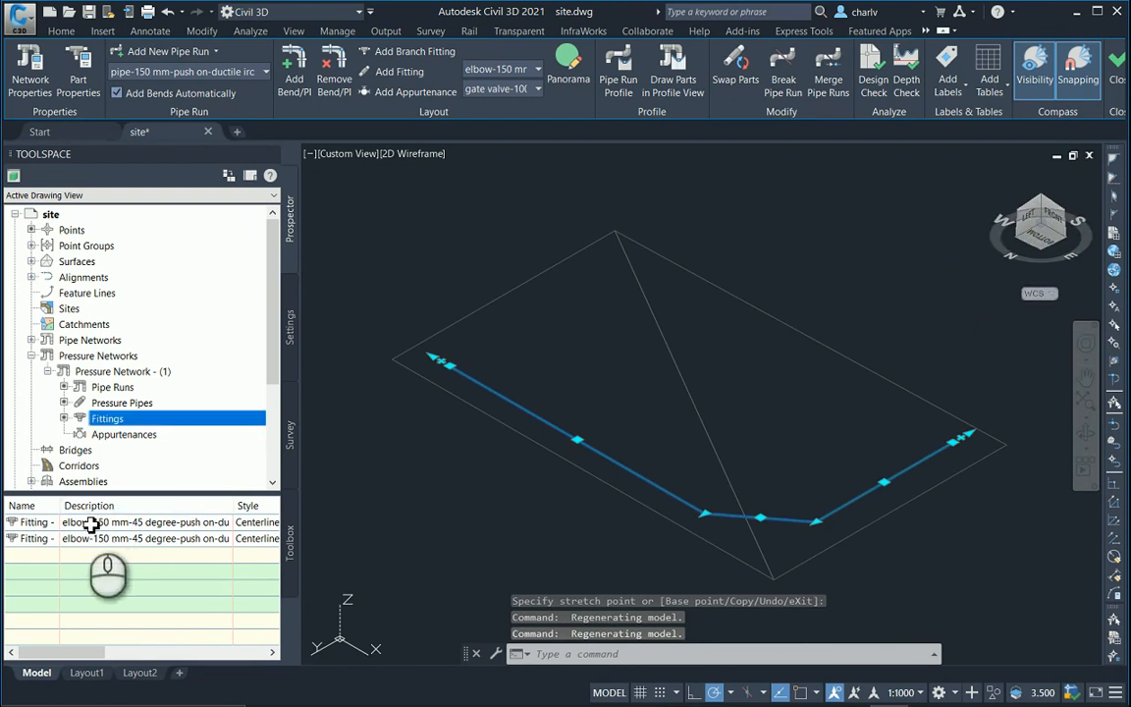
{"action": "right_click", "coordinate": [94, 523]}
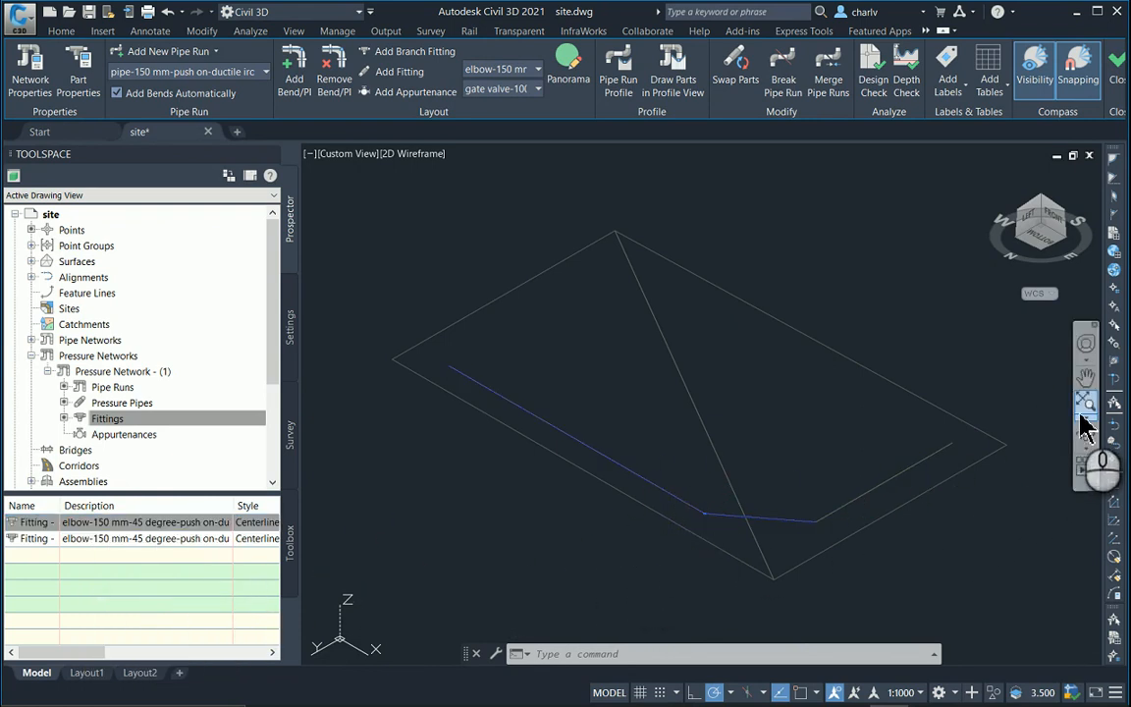
{"action": "mouse_move", "coordinate": [1086, 420]}
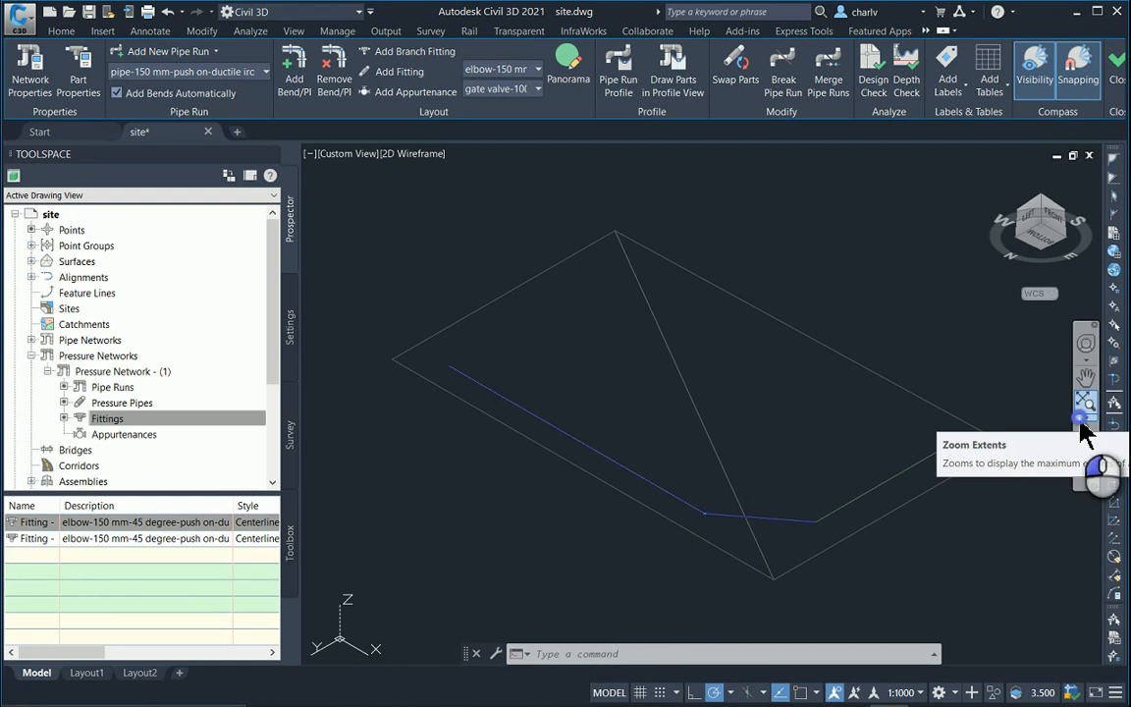
{"action": "left_click", "coordinate": [1086, 402]}
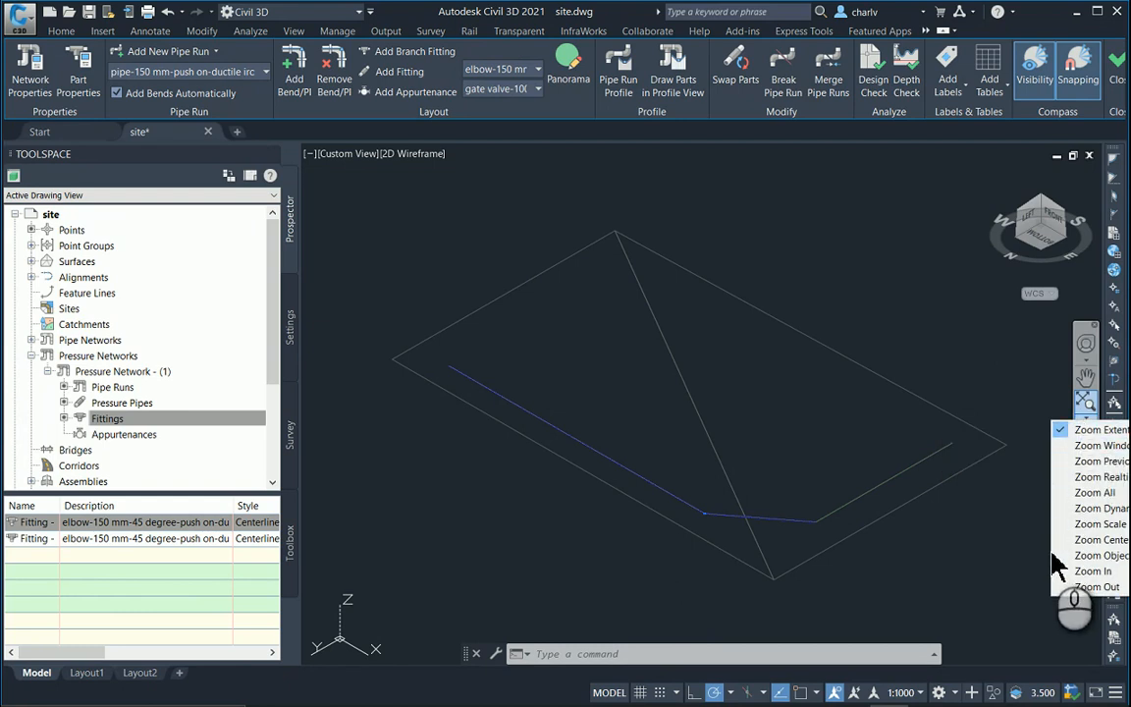
{"action": "mouse_move", "coordinate": [1100, 554]}
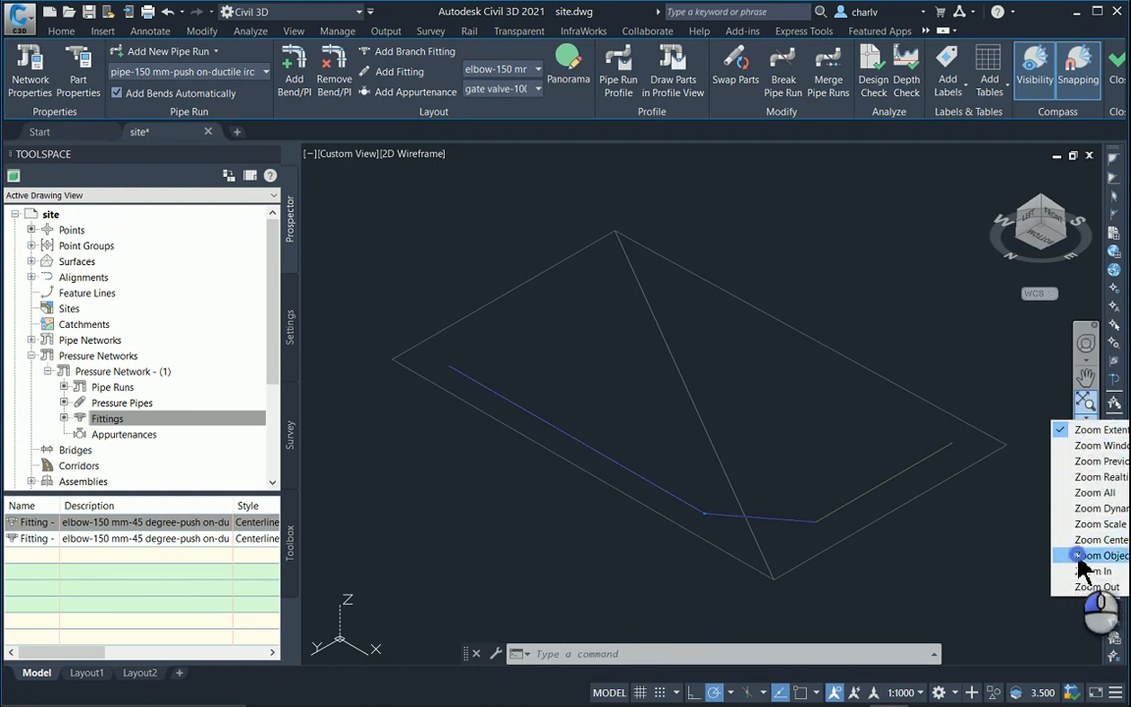
{"action": "left_click", "coordinate": [1098, 554]}
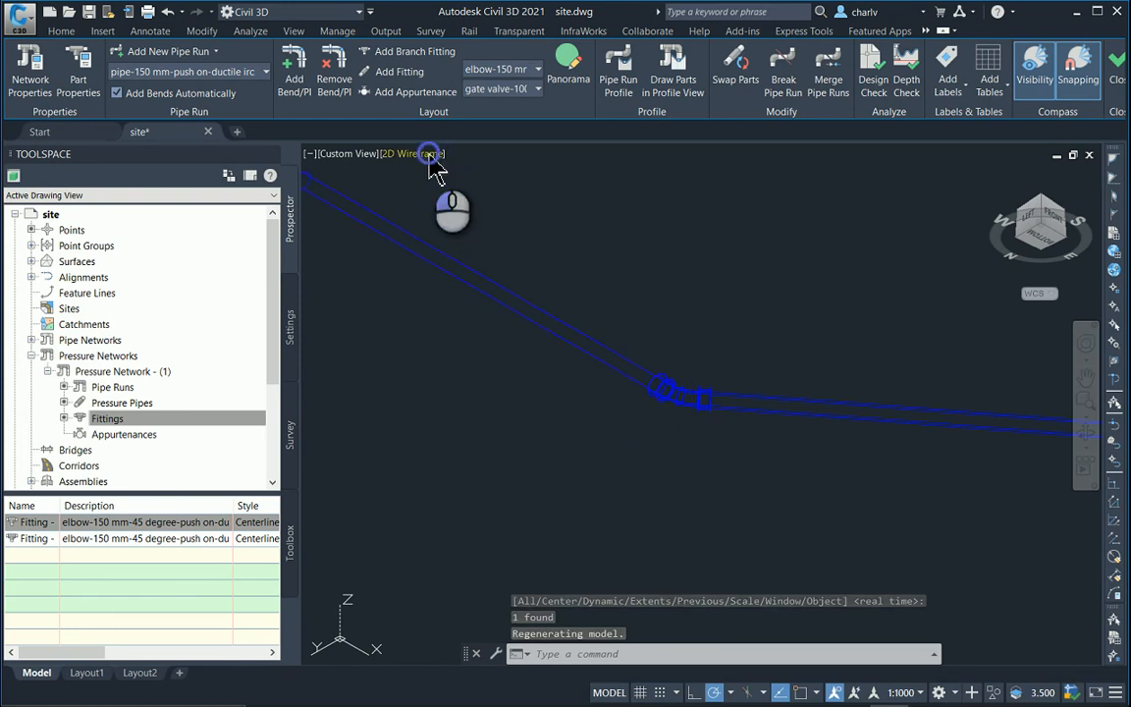
Render the pipe run in the Realistic visual style as solid shaded 3D pipes and fittings
{"action": "left_click", "coordinate": [402, 153]}
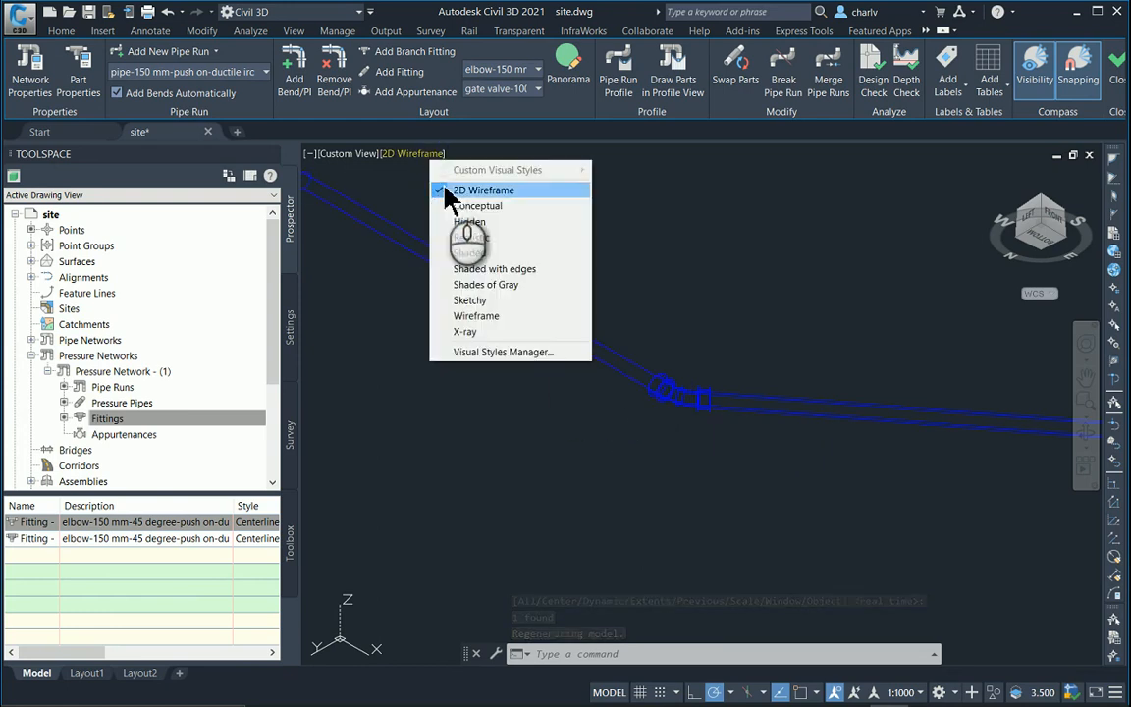
{"action": "mouse_move", "coordinate": [538, 216]}
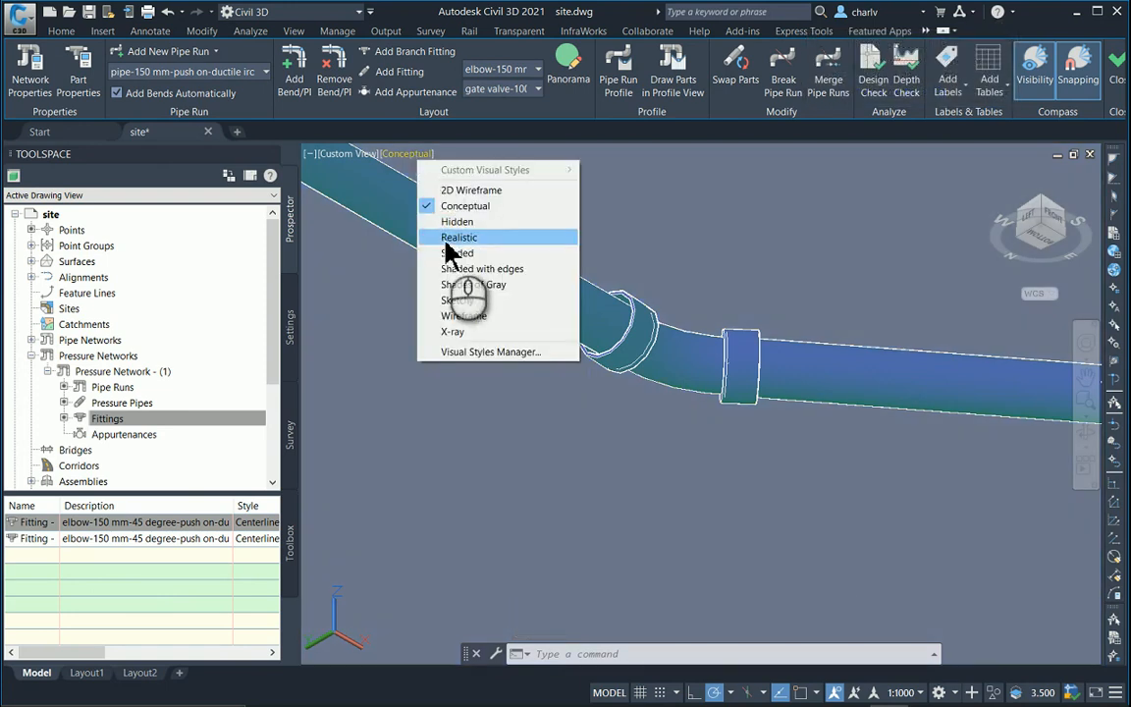
{"action": "left_click", "coordinate": [459, 235]}
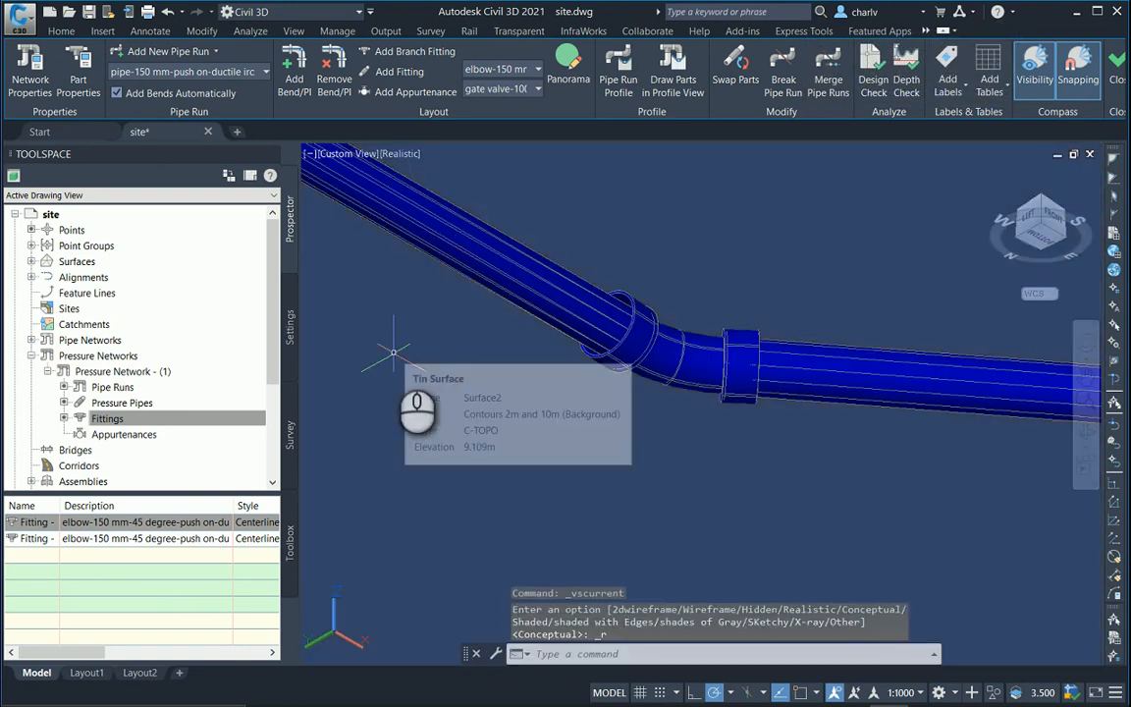